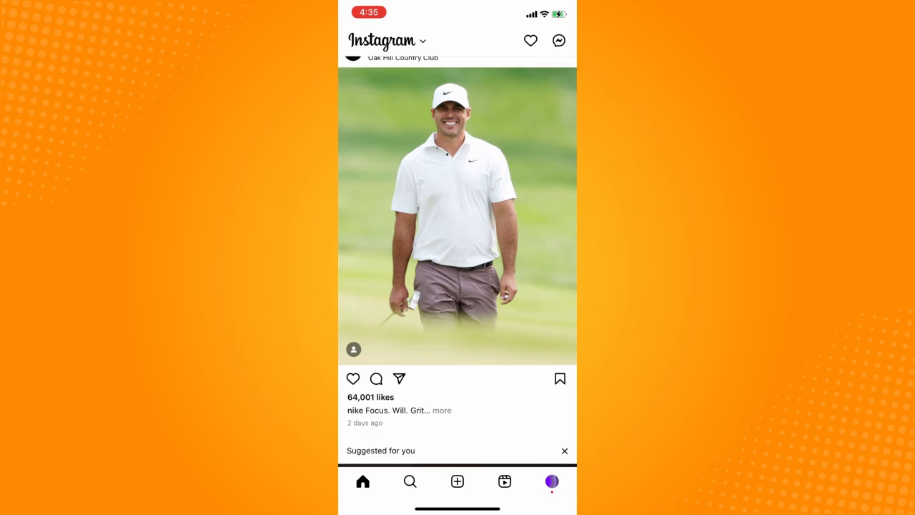
- Go to your own profile and bring up its account options menu
scroll(up, 3)
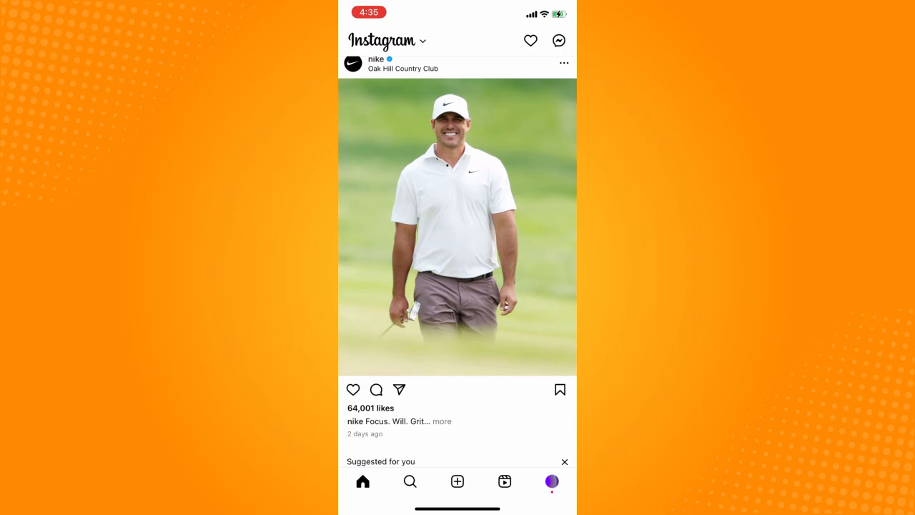
click(552, 480)
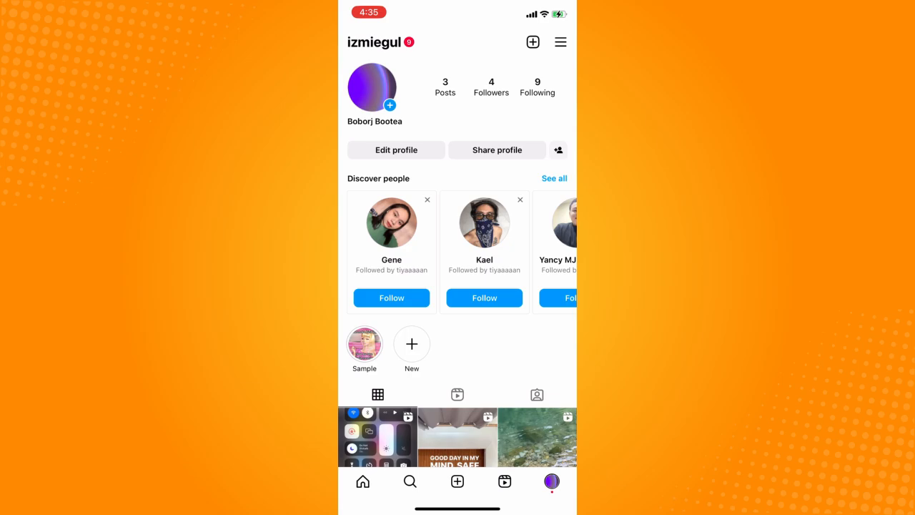
click(560, 41)
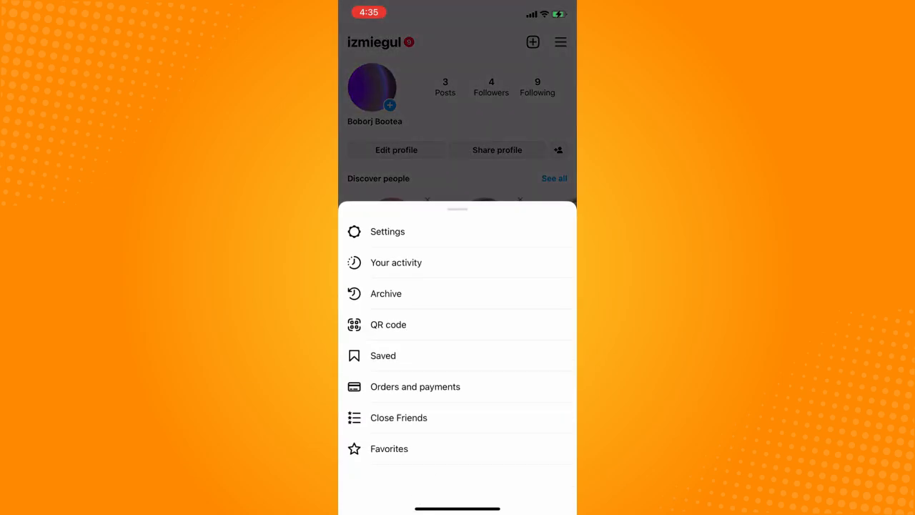
- Enter Settings and reach the Privacy options listing Activity Status
click(388, 232)
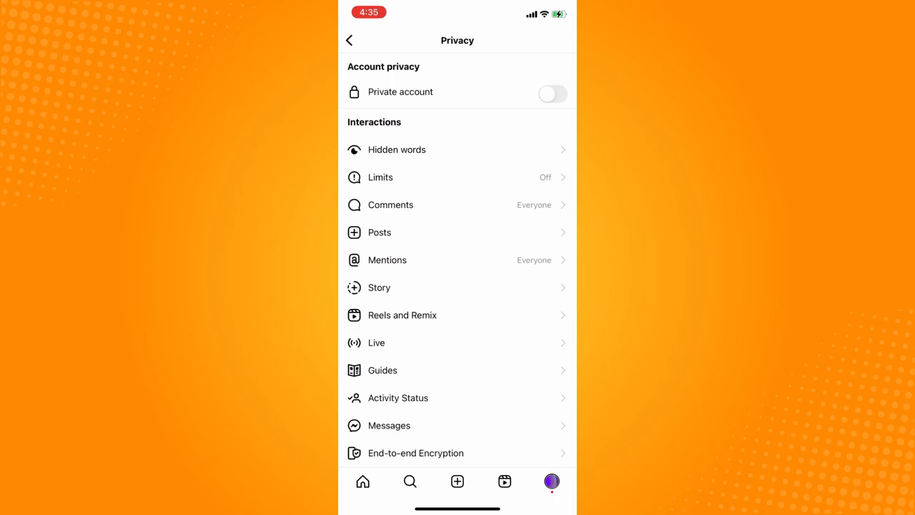
scroll(down, 3)
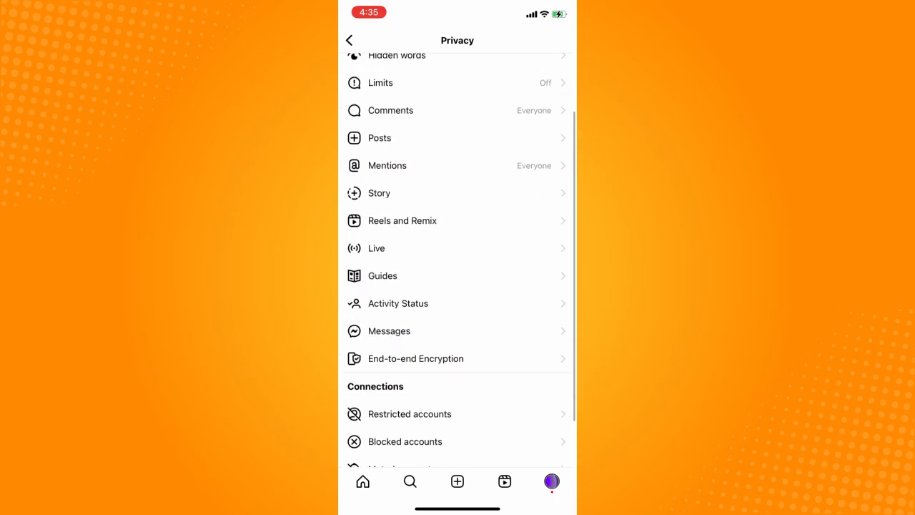
scroll(up, 3)
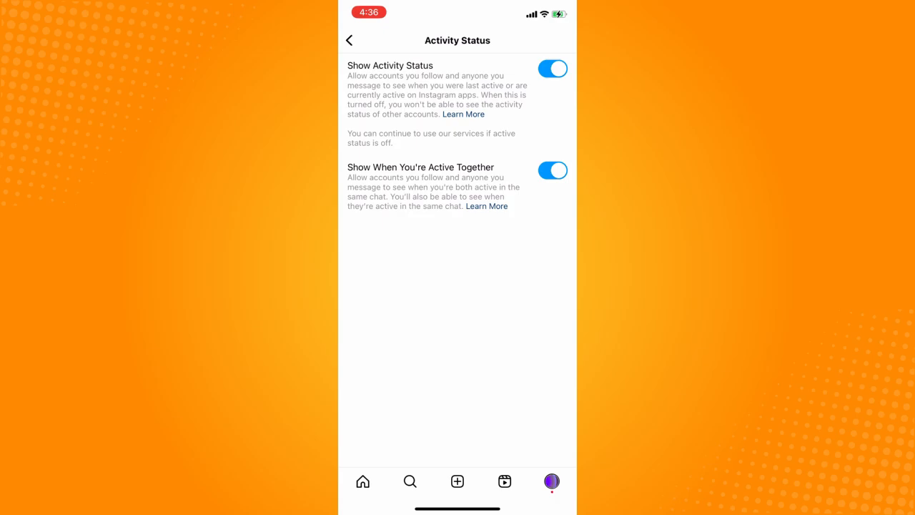
- Switch off Show Activity Status so the account appears offline
click(552, 69)
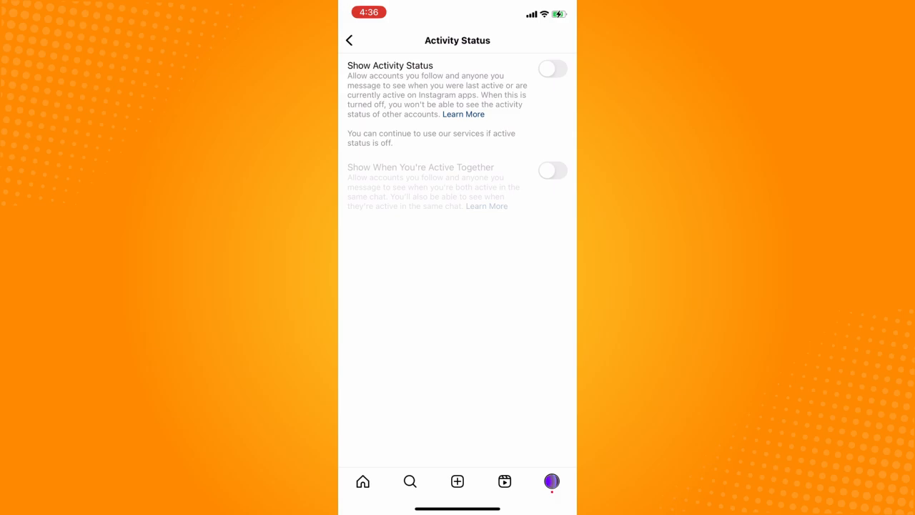